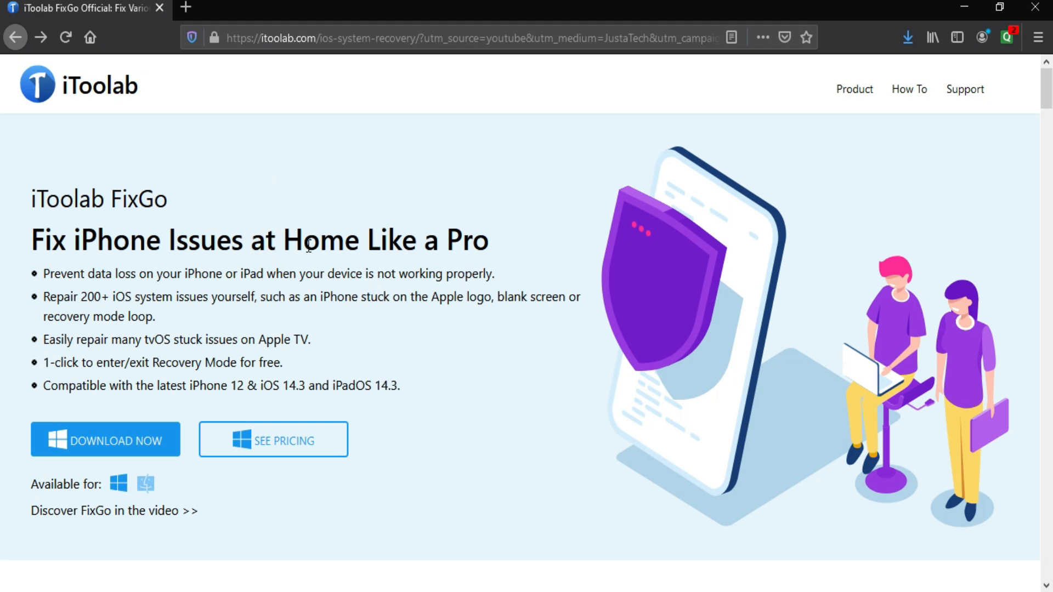
{"action": "mouse_move", "coordinate": [600, 294]}
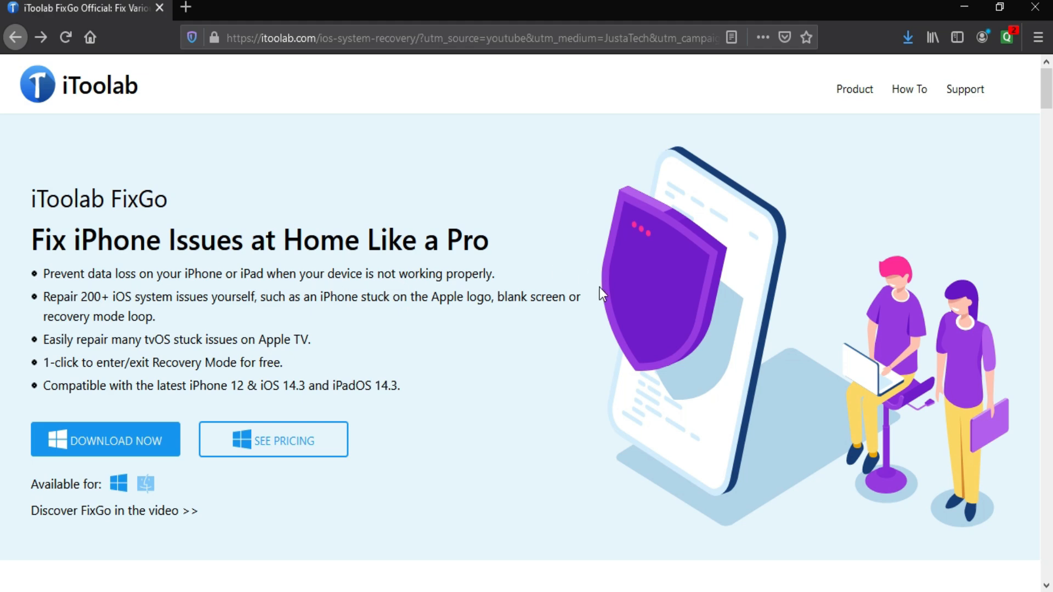
Step: Scroll the FixGo product page through stuck issues, repair modes and features to the three-step repair section
{"action": "scroll", "scroll_direction": "down", "scroll_amount": 3}
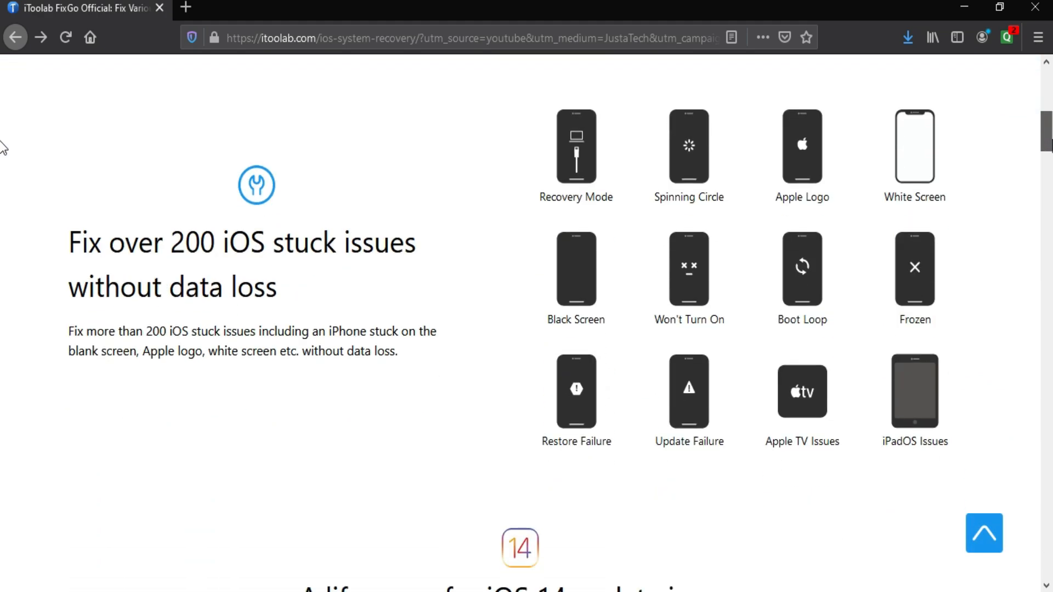
{"action": "mouse_move", "coordinate": [323, 181]}
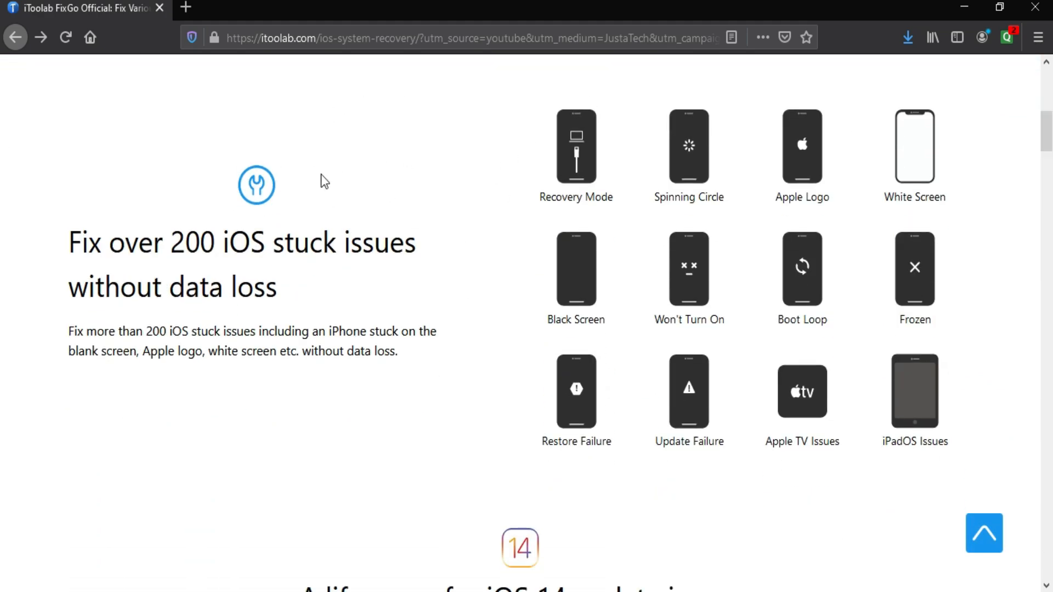
{"action": "mouse_move", "coordinate": [719, 154]}
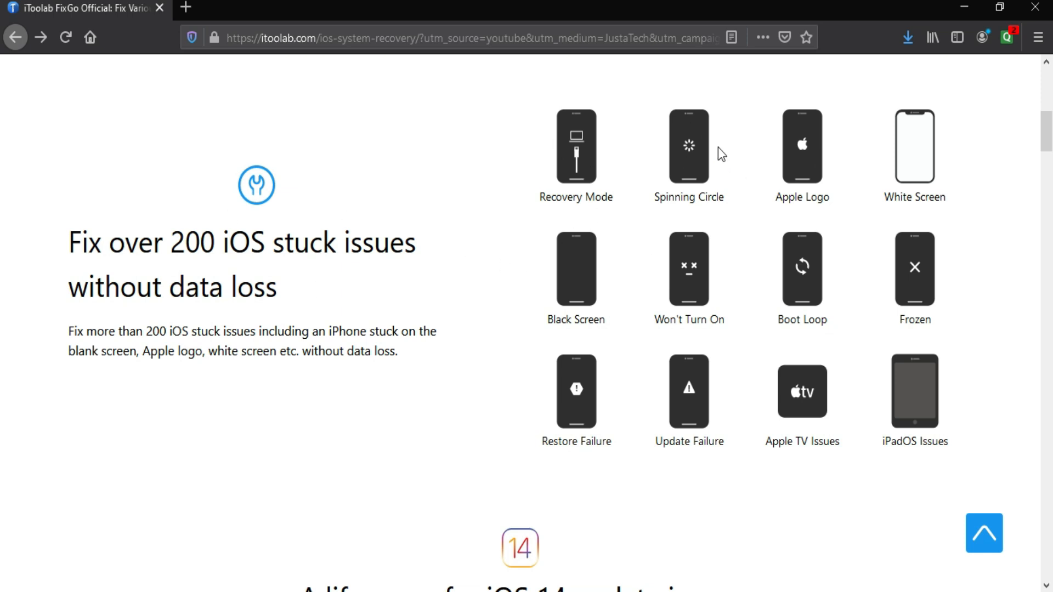
{"action": "mouse_move", "coordinate": [626, 150]}
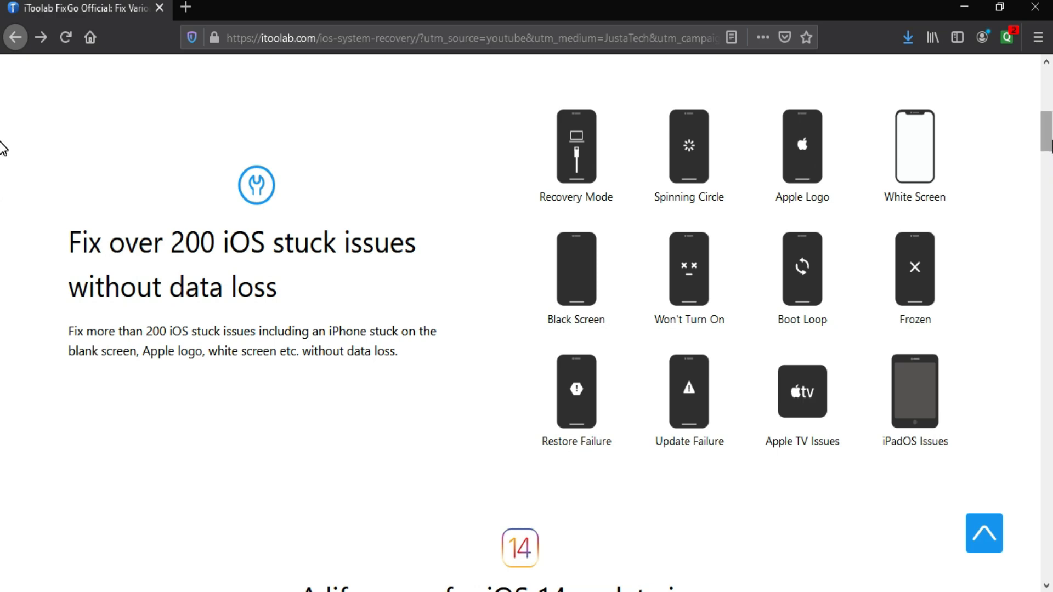
{"action": "scroll", "scroll_direction": "down", "scroll_amount": 3}
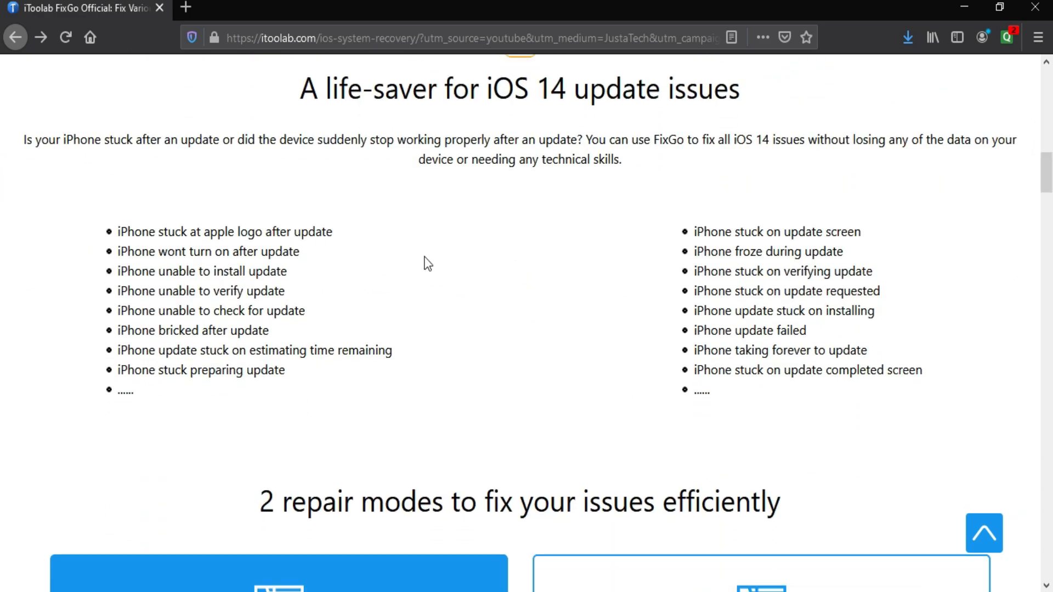
{"action": "mouse_move", "coordinate": [750, 222]}
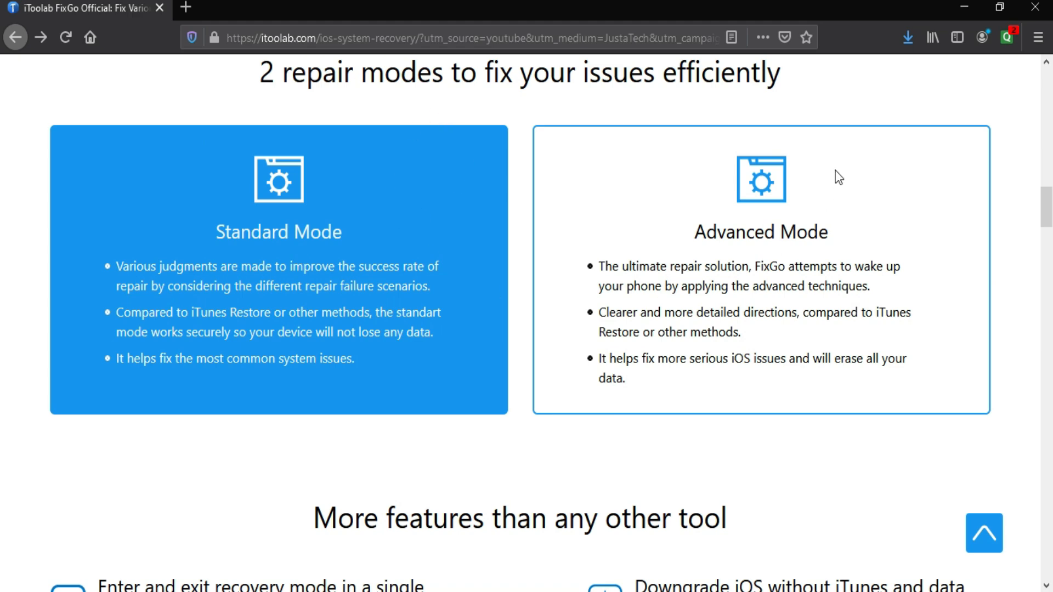
{"action": "scroll", "scroll_direction": "down", "scroll_amount": 3}
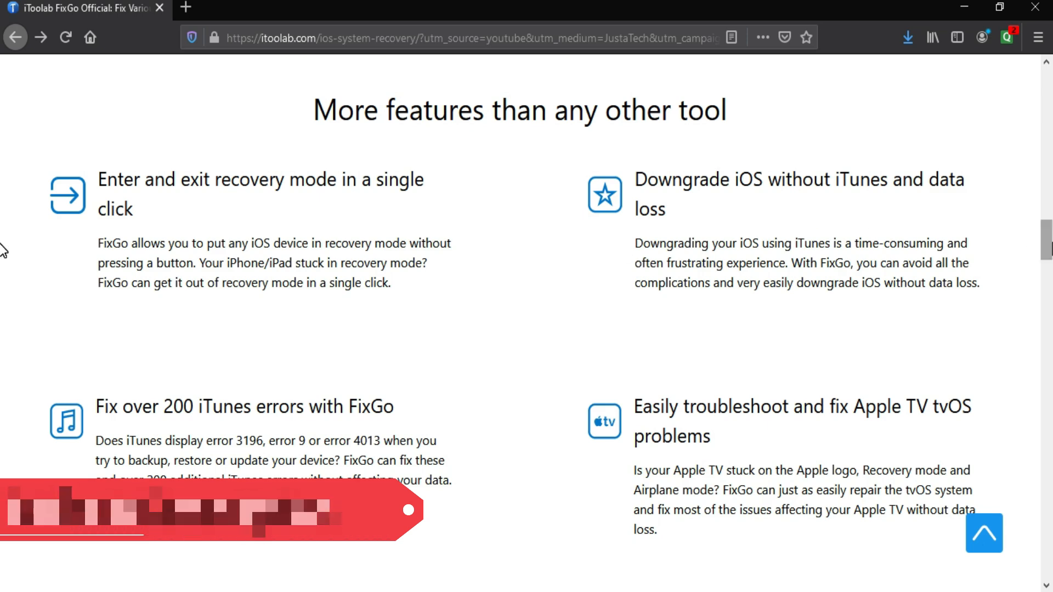
{"action": "scroll", "scroll_direction": "down", "scroll_amount": 3}
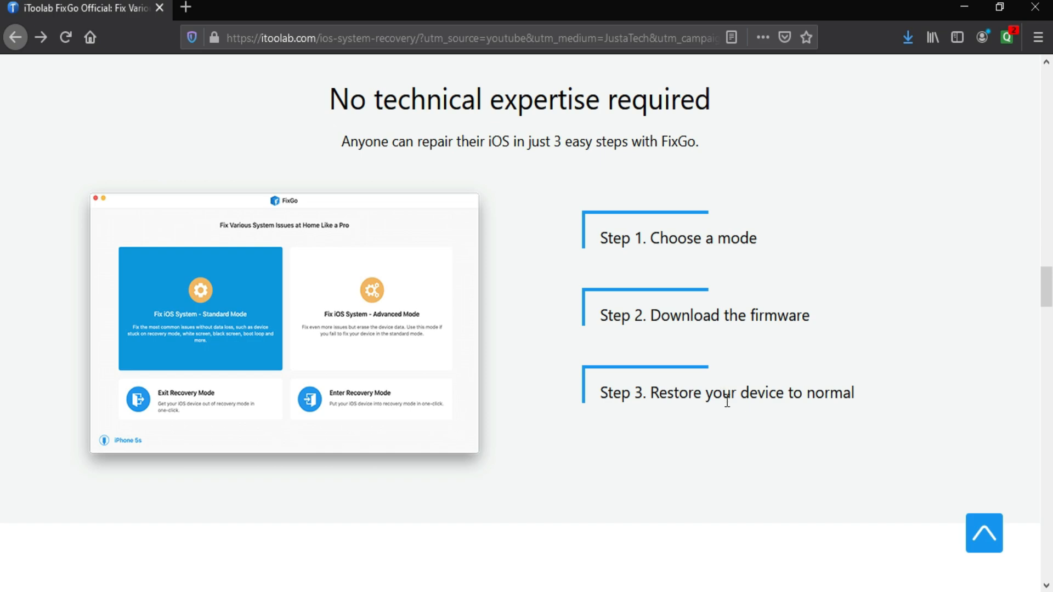
Step: Highlight the supported iPhone model list, then view the iPad and iPod supported-model lists
{"action": "scroll", "scroll_direction": "down", "scroll_amount": 3}
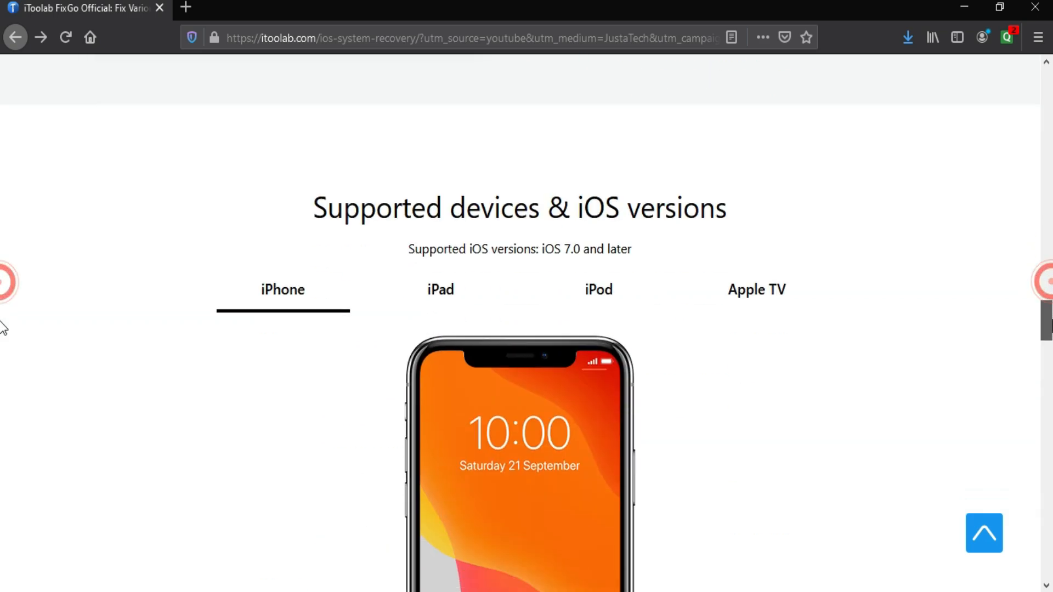
{"action": "scroll", "scroll_direction": "down", "scroll_amount": 3}
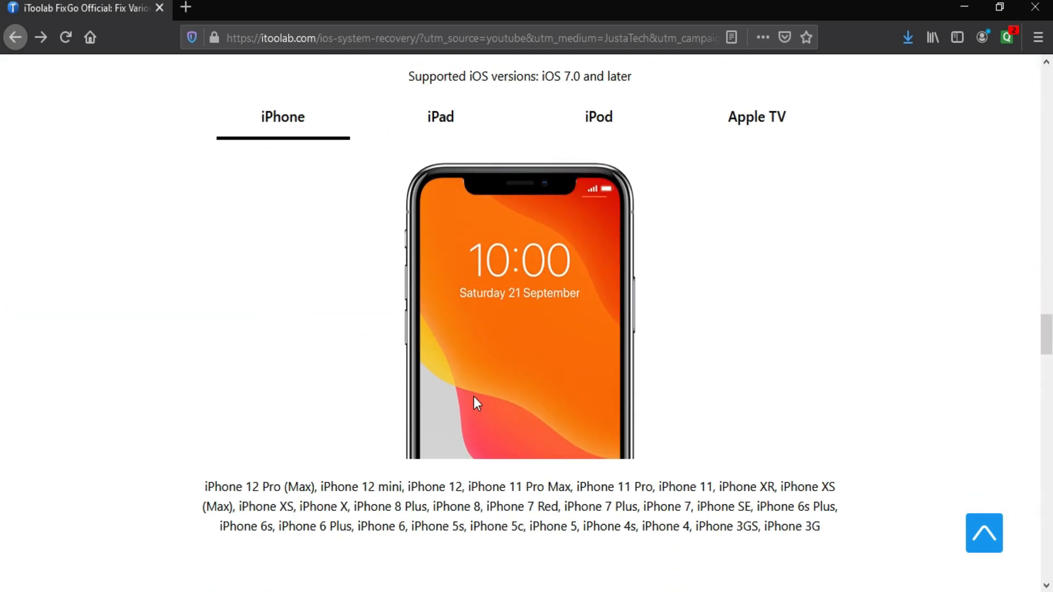
{"action": "left_click_drag", "start_coordinate": [208, 486], "coordinate": [759, 527]}
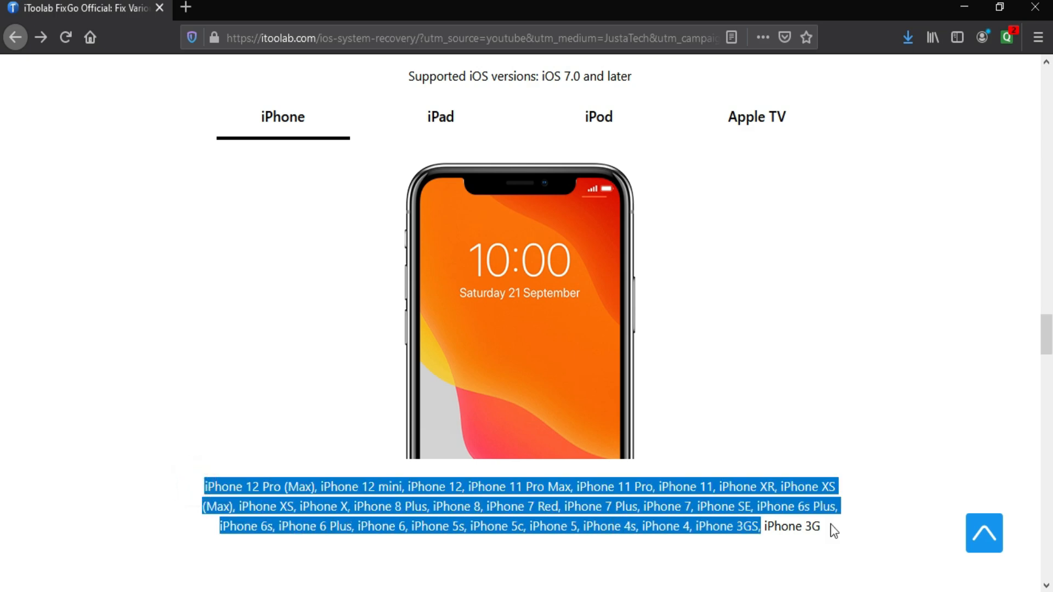
{"action": "left_click", "coordinate": [440, 116]}
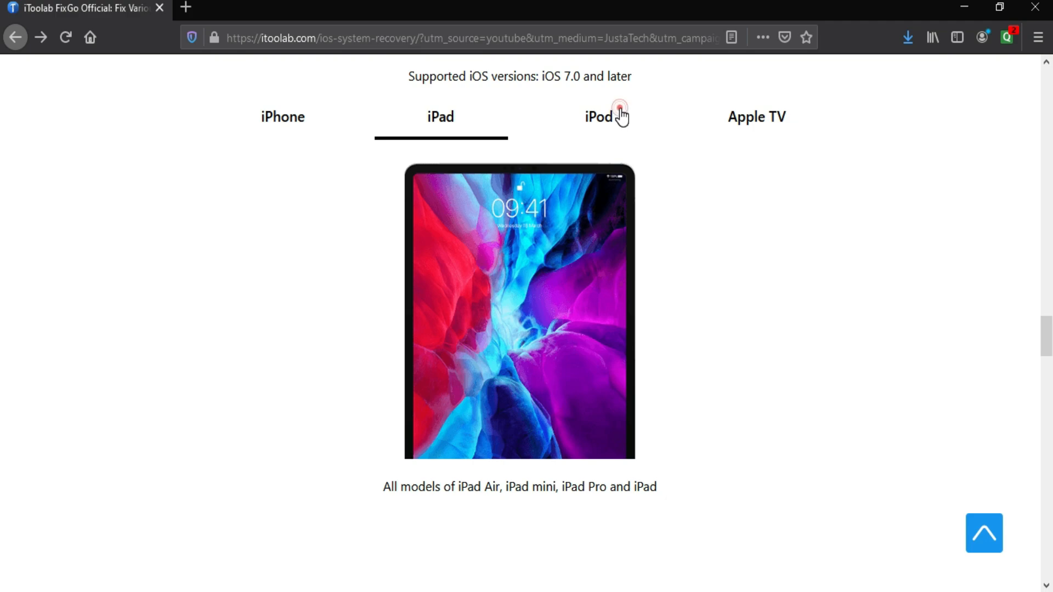
{"action": "left_click", "coordinate": [757, 117]}
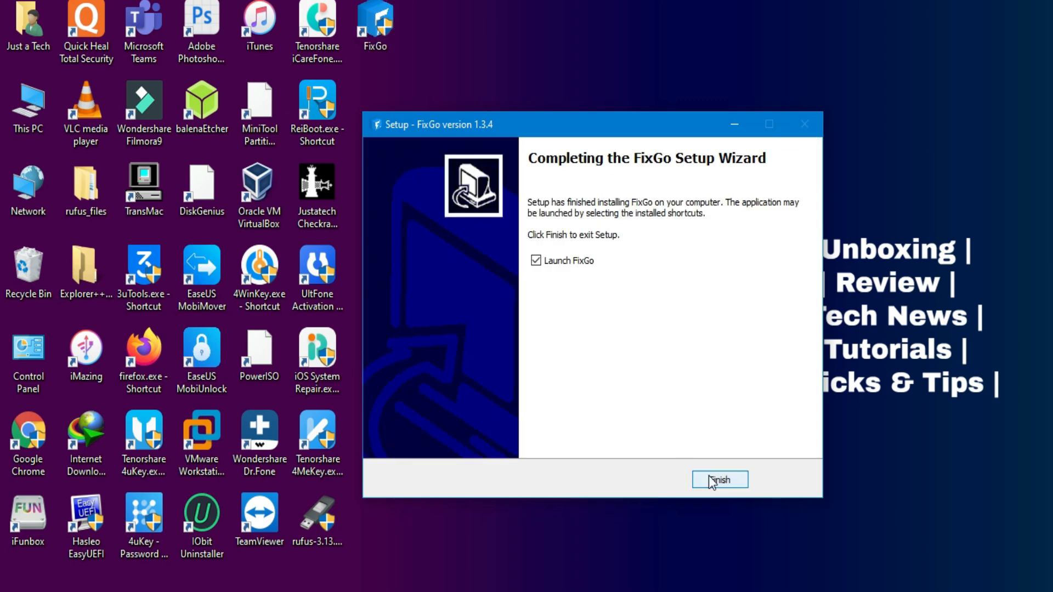
Step: Finish the FixGo 1.3.4 setup wizard with 'Launch FixGo' left checked
{"action": "left_click", "coordinate": [719, 480]}
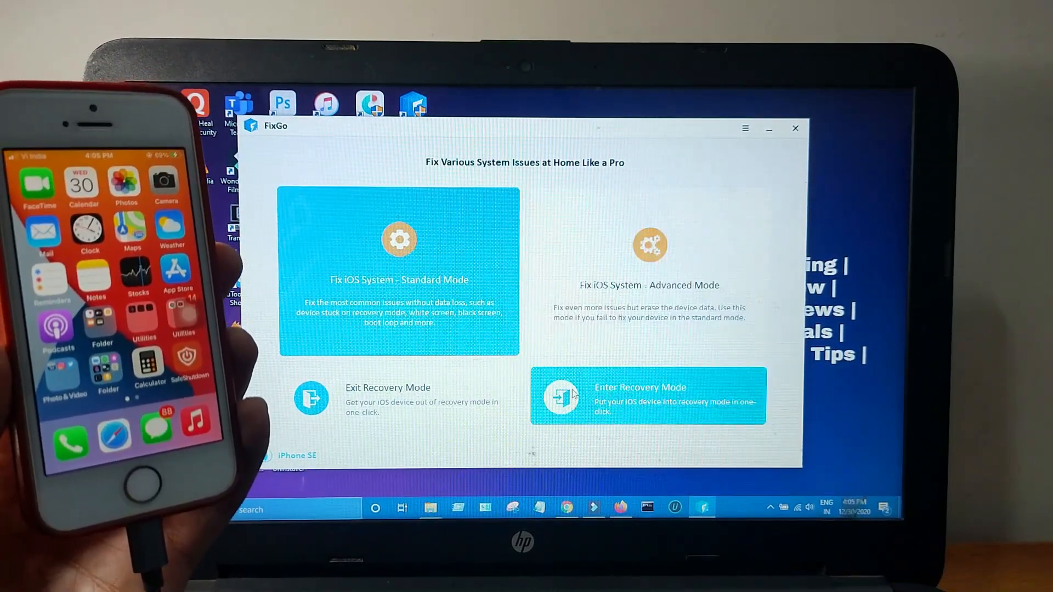
Step: Put the iPhone SE into recovery mode, then exit it, acknowledging both success messages
{"action": "left_click", "coordinate": [647, 396]}
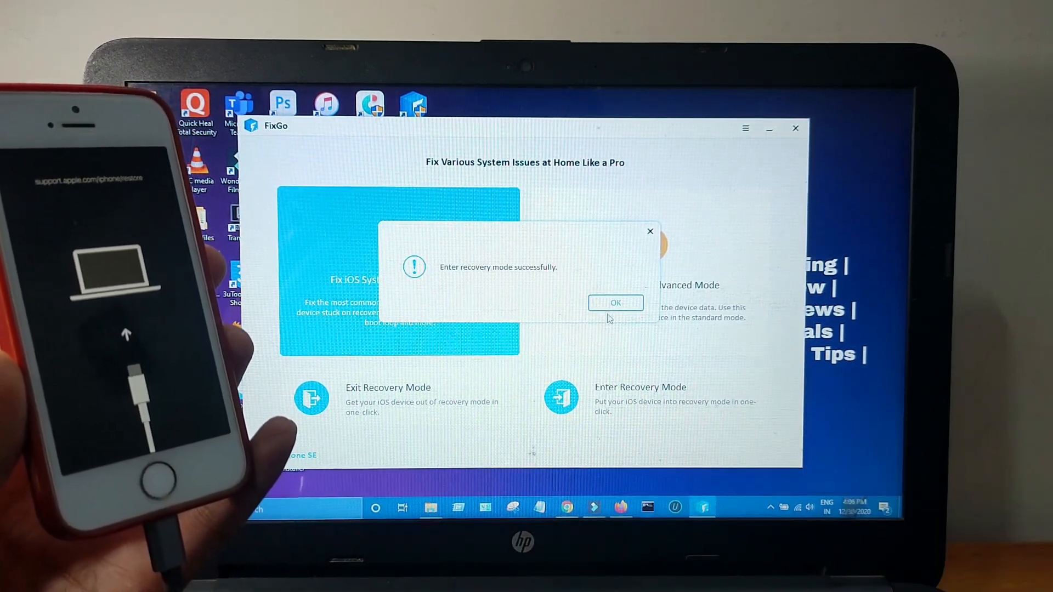
{"action": "left_click", "coordinate": [616, 303]}
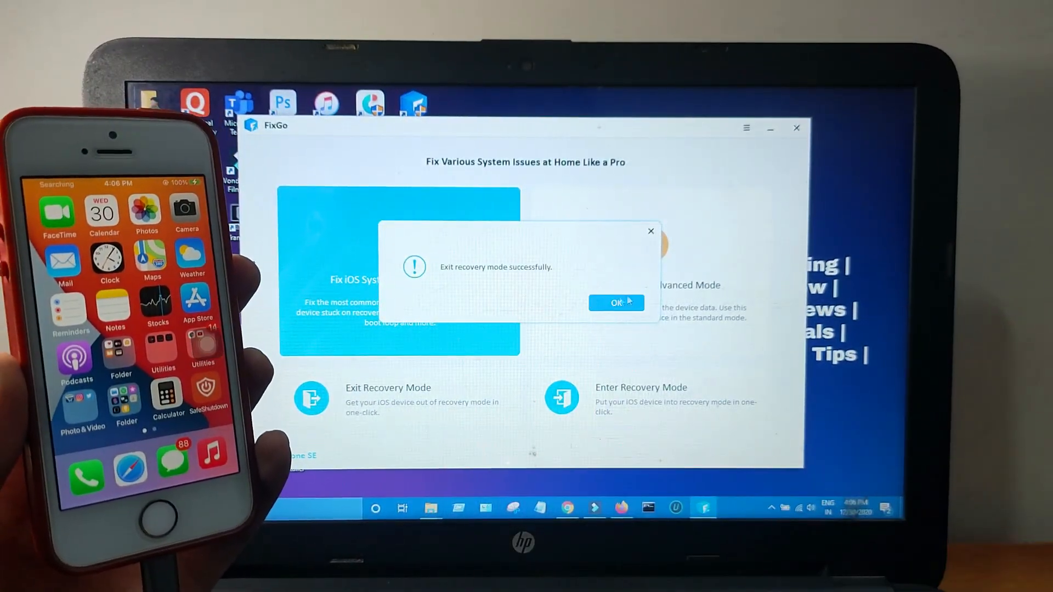
{"action": "left_click", "coordinate": [615, 302]}
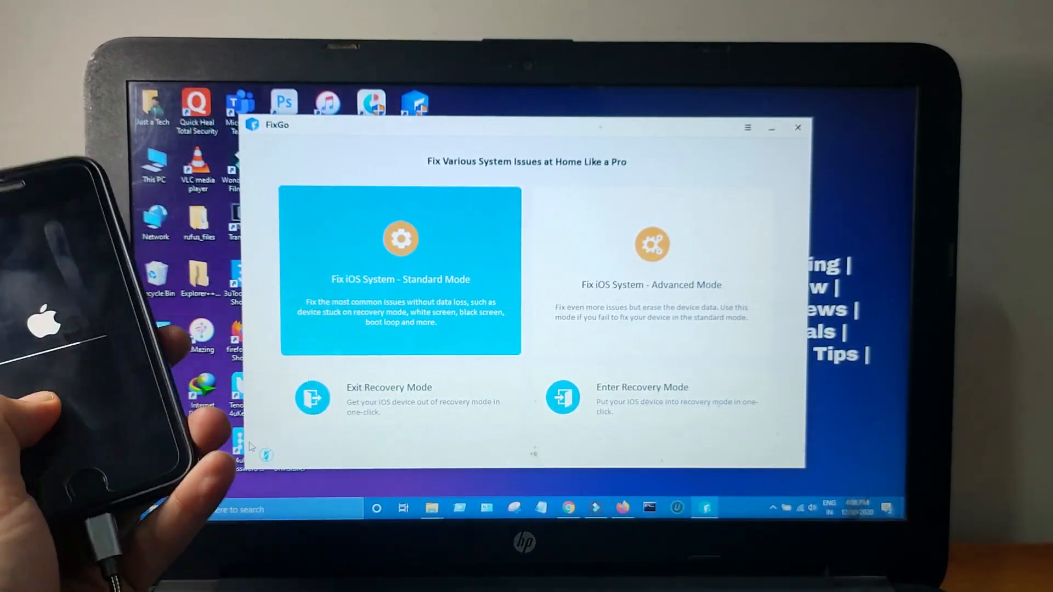
Step: Enter recovery mode on the iPhone 6 and acknowledge the success message
{"action": "left_click", "coordinate": [649, 396]}
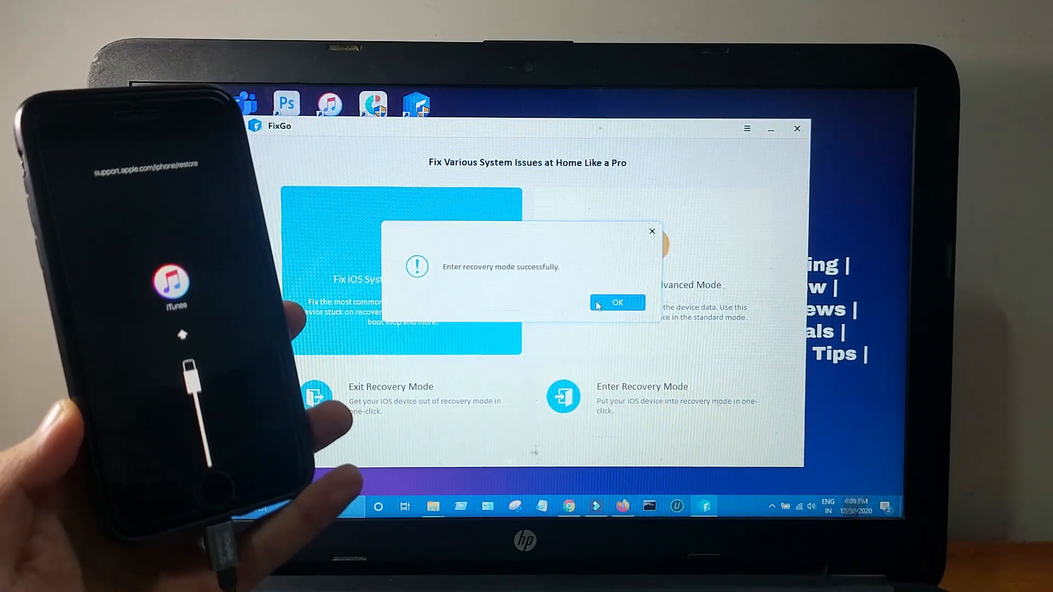
{"action": "left_click", "coordinate": [617, 303]}
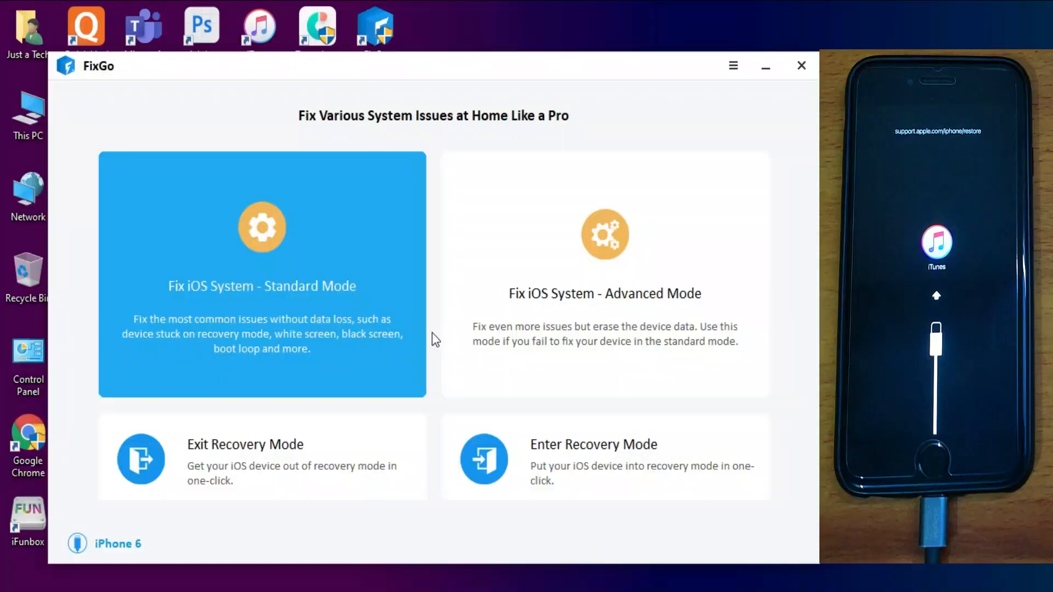
Step: Back out of the data-erasing Advanced Mode and start the no-data-loss Standard Mode repair
{"action": "left_click", "coordinate": [261, 286]}
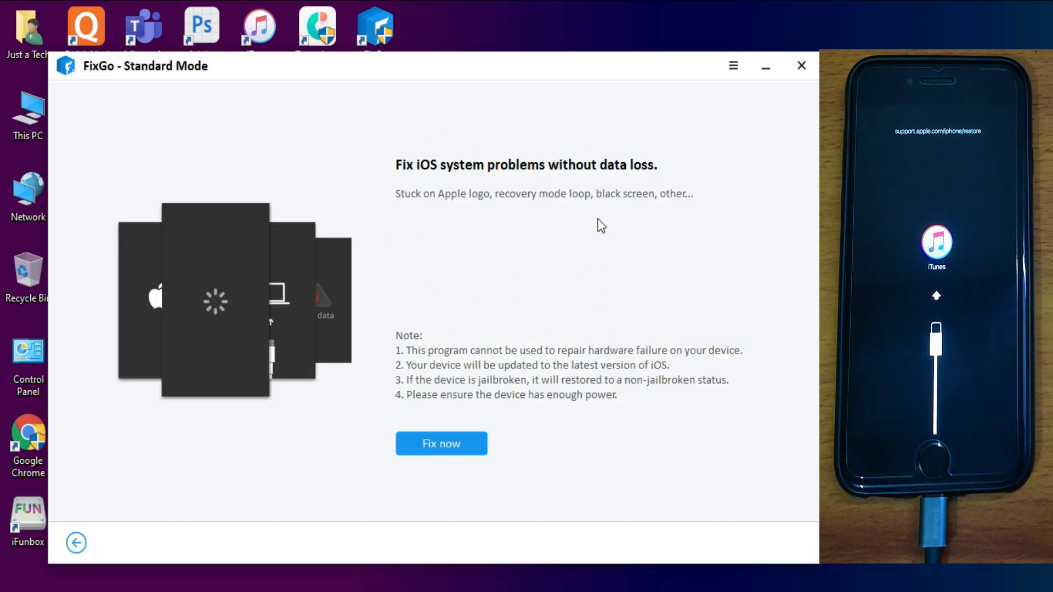
{"action": "mouse_move", "coordinate": [99, 531]}
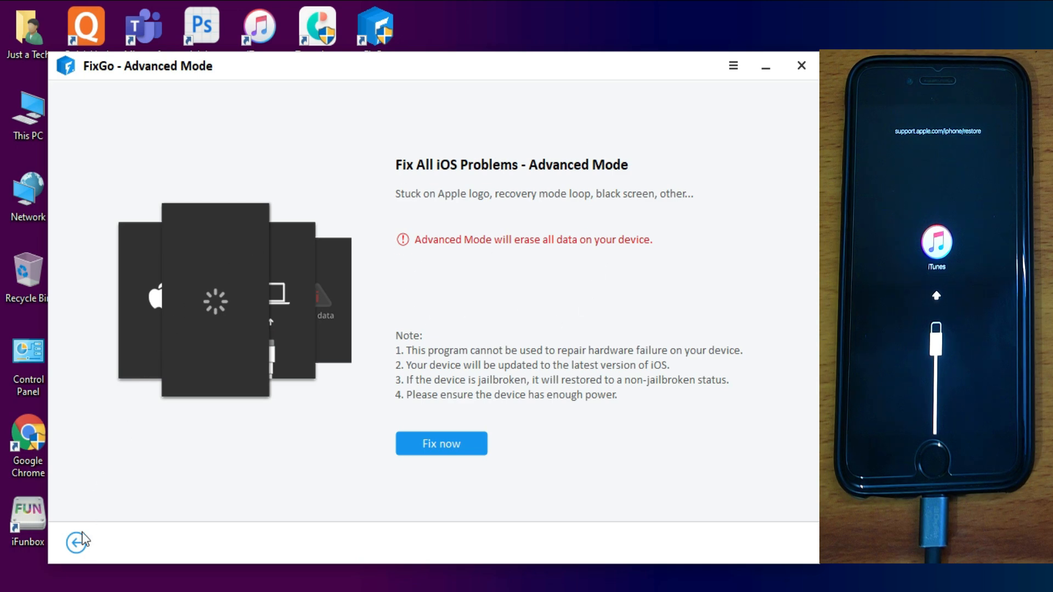
{"action": "left_click", "coordinate": [75, 542]}
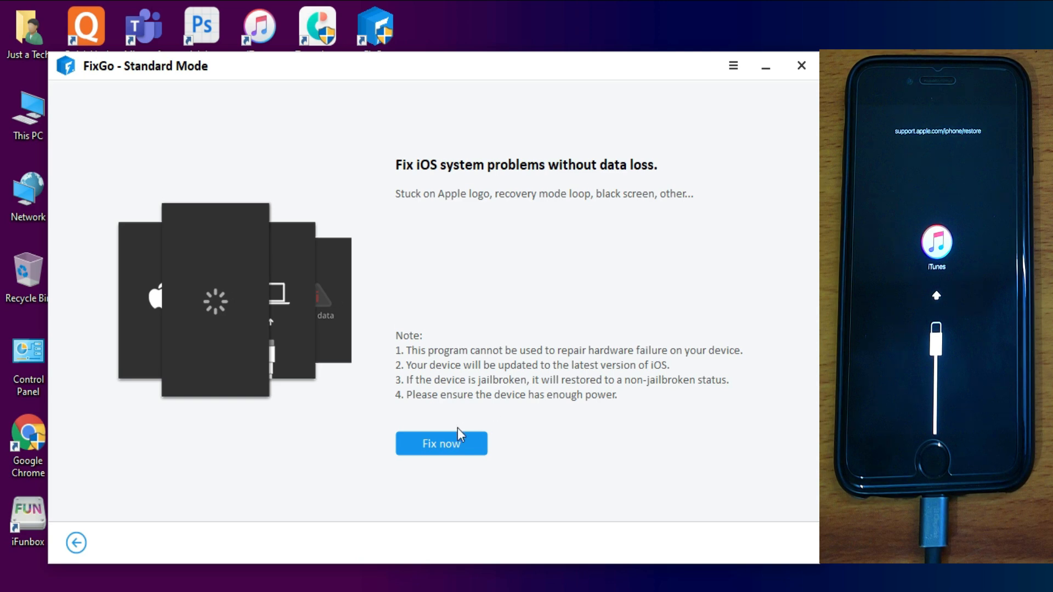
{"action": "mouse_move", "coordinate": [336, 401]}
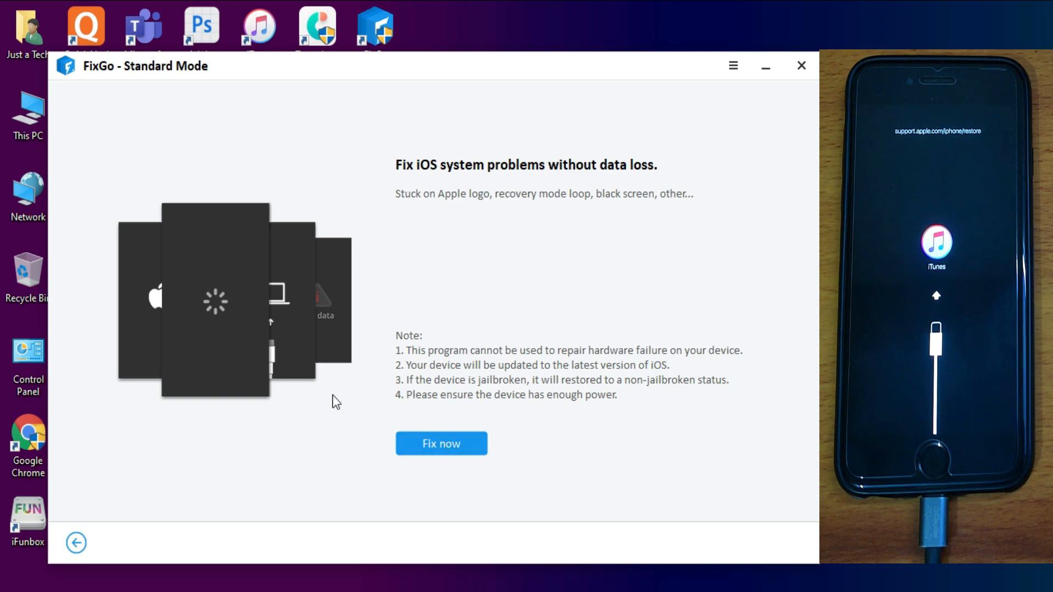
{"action": "left_click", "coordinate": [441, 443]}
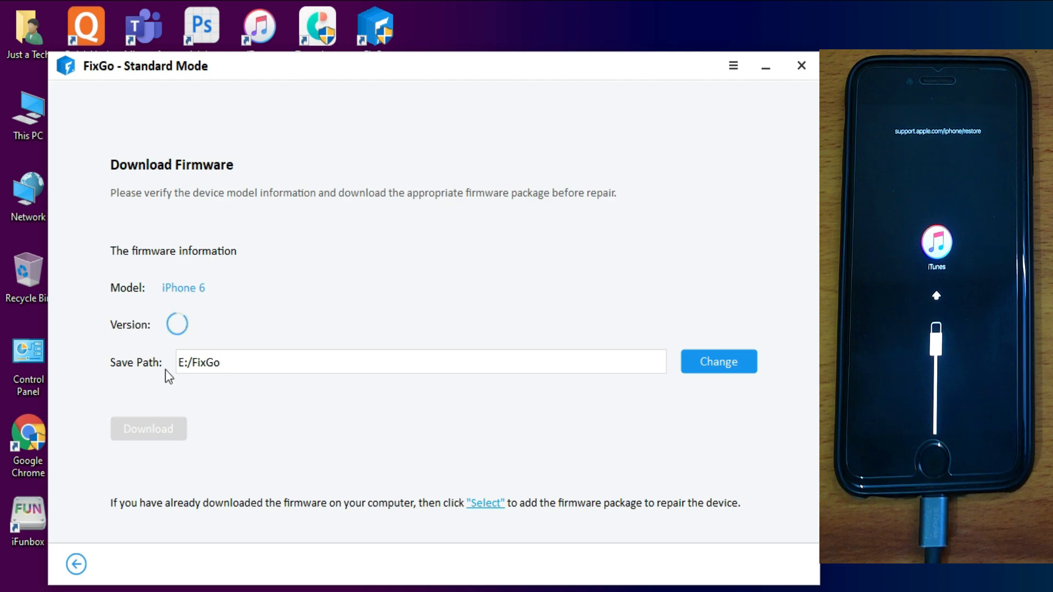
{"action": "mouse_move", "coordinate": [306, 460]}
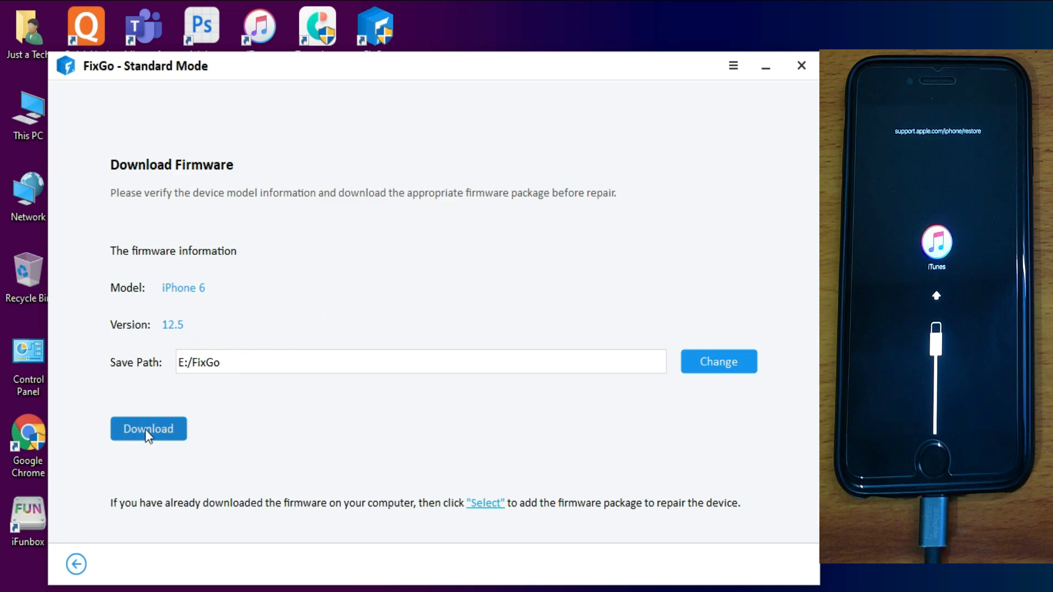
Step: Stop the iOS 12.5 firmware download and load the local iPhone_4.7_12.5_16H20_Restore.ipsw instead
{"action": "left_click", "coordinate": [148, 429]}
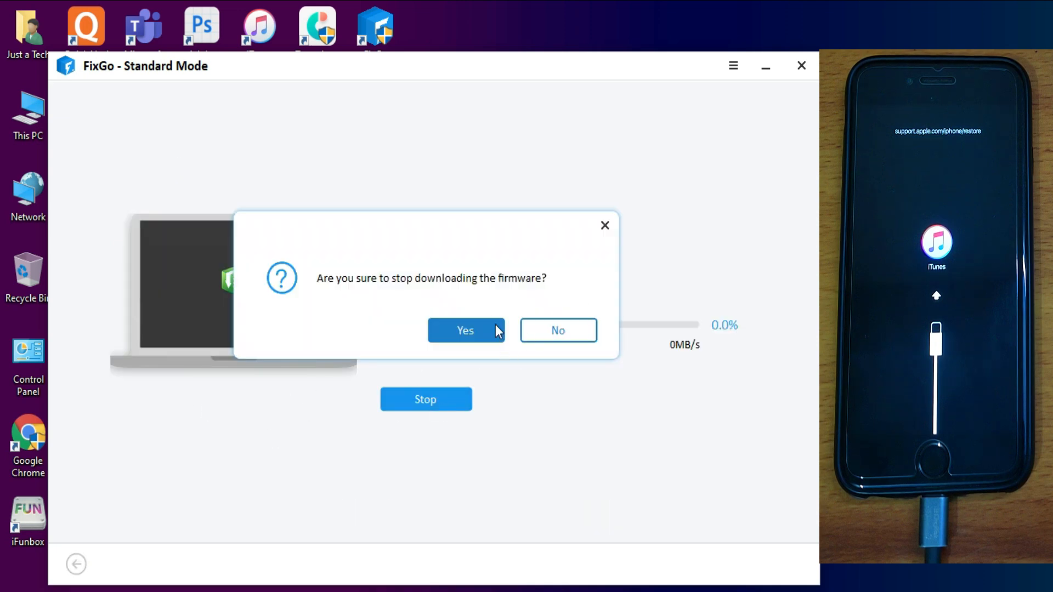
{"action": "left_click", "coordinate": [466, 330]}
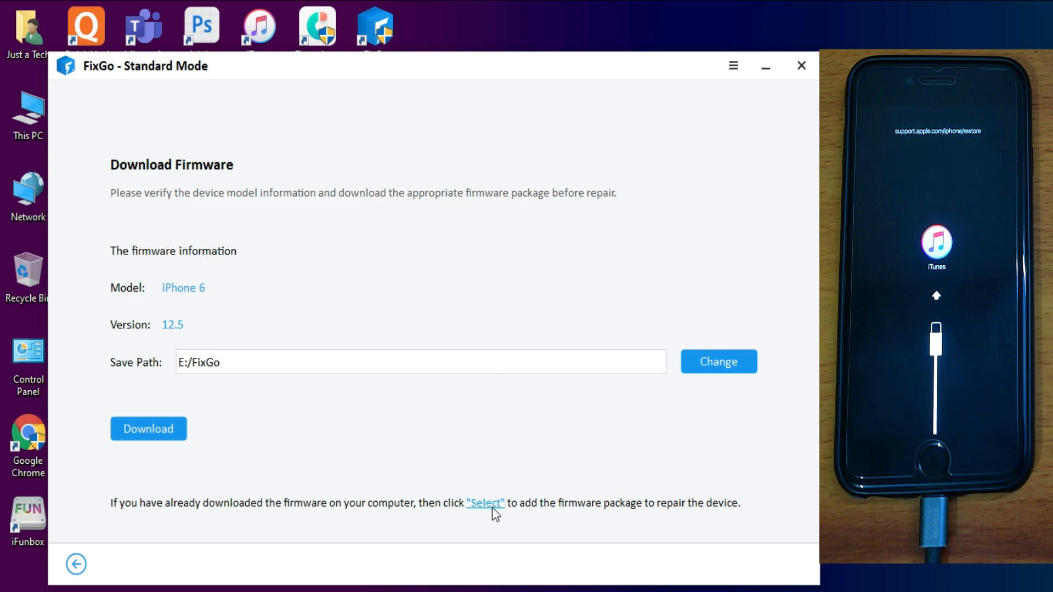
{"action": "left_click", "coordinate": [485, 504]}
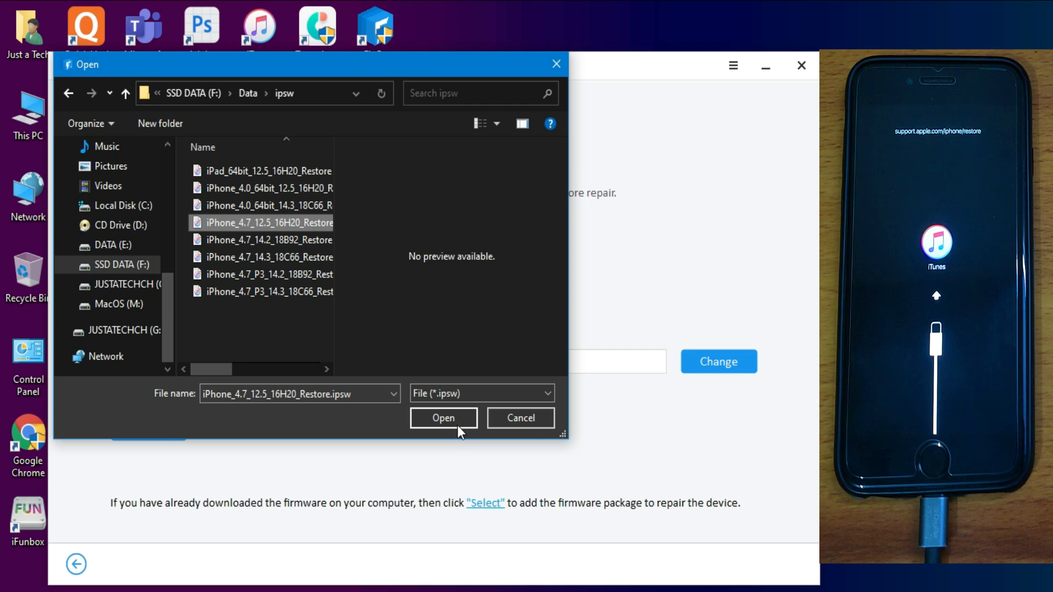
{"action": "left_click", "coordinate": [442, 418]}
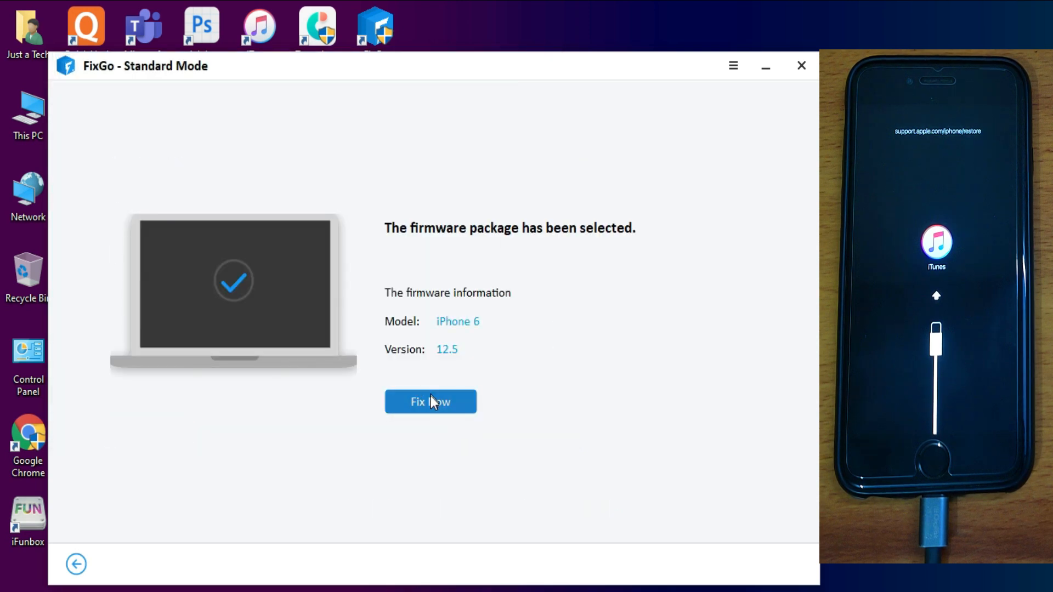
Step: Begin fixing the iPhone 6 with the selected 12.5 firmware package
{"action": "left_click", "coordinate": [430, 402]}
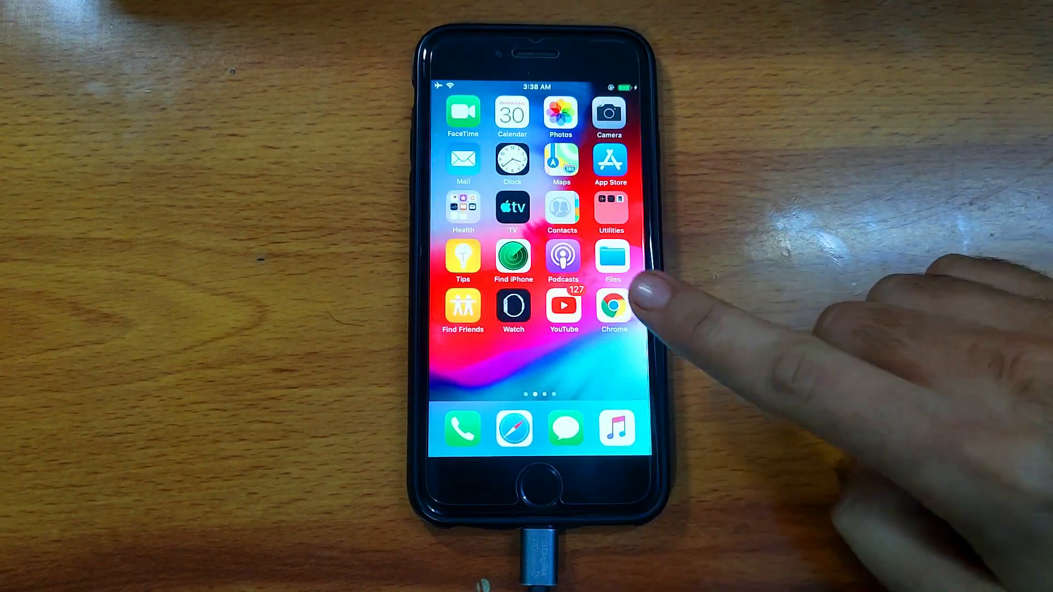
Step: Acknowledge the completed standard-mode repair as the iPhone 6 restarts to its home screen
{"action": "left_click", "coordinate": [611, 308]}
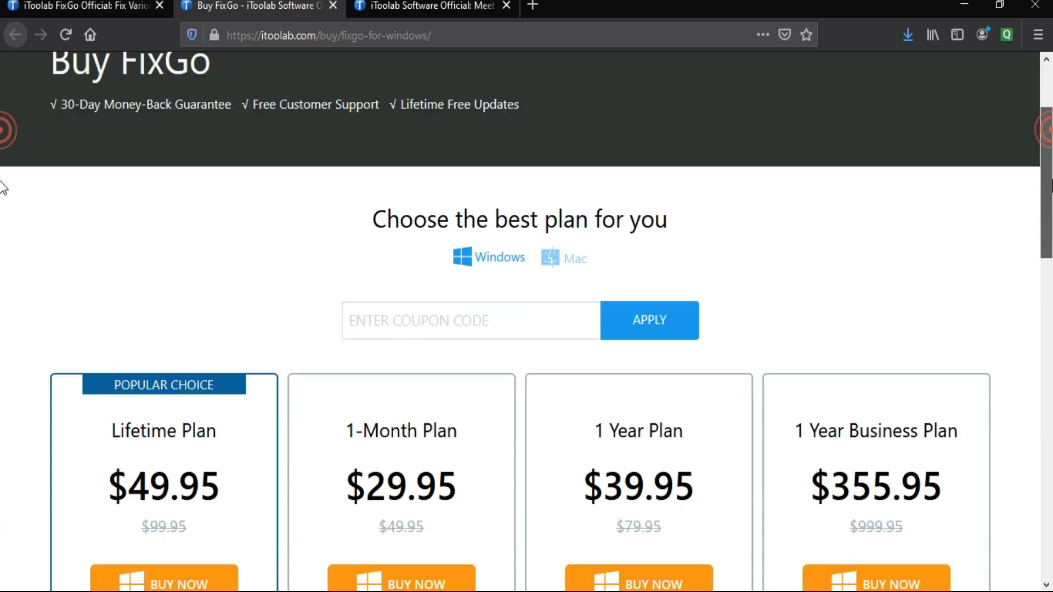
Step: Scroll the Buy FixGo for Windows page down to the plan cards
{"action": "scroll", "scroll_direction": "down", "scroll_amount": 3}
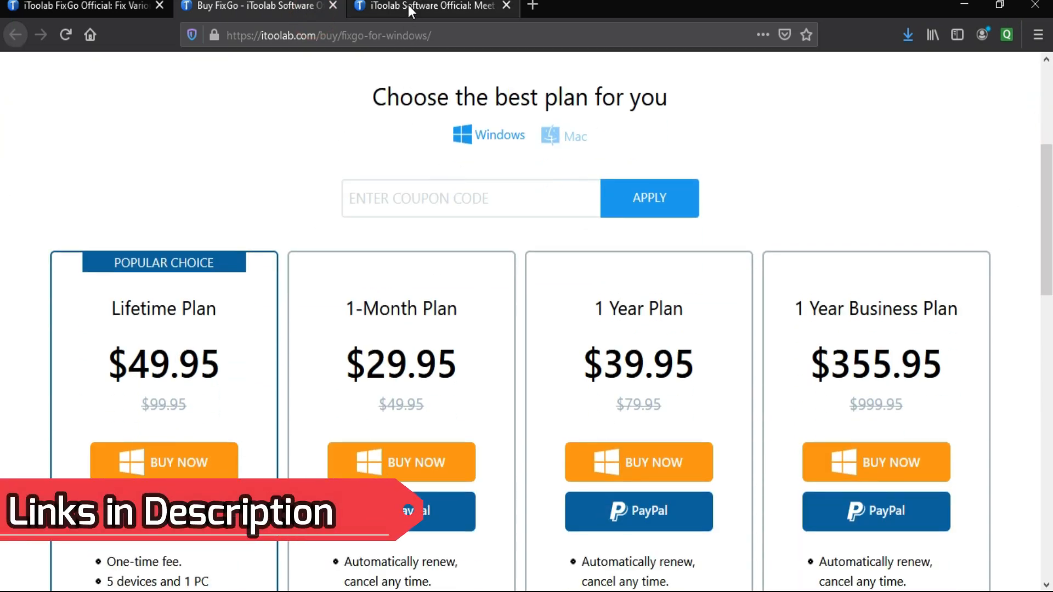